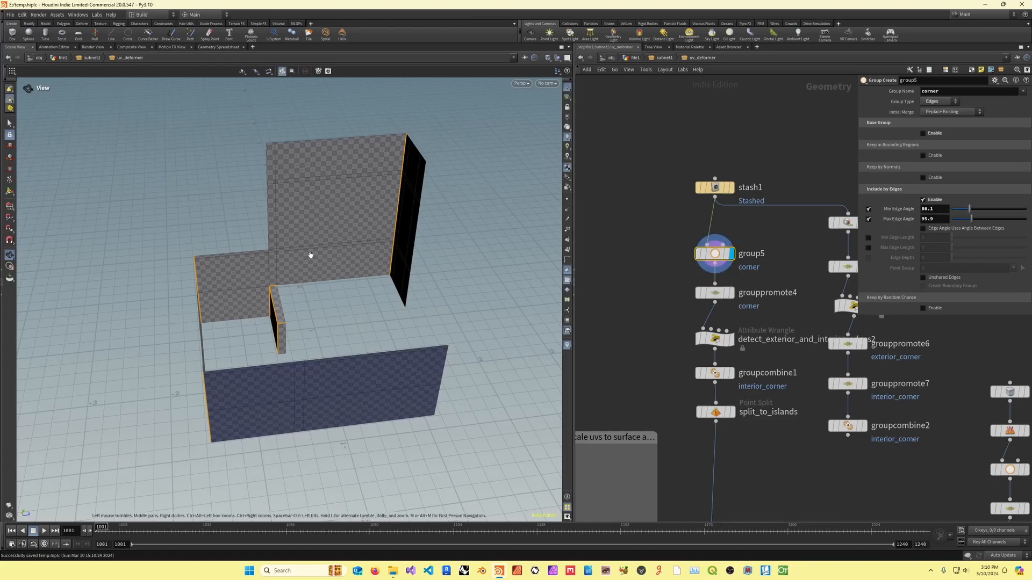
Display measure1's mean-curvature colouring on the wall and read a corner point's curvature in the spreadsheet
left_click_drag(311, 256, 236, 269)
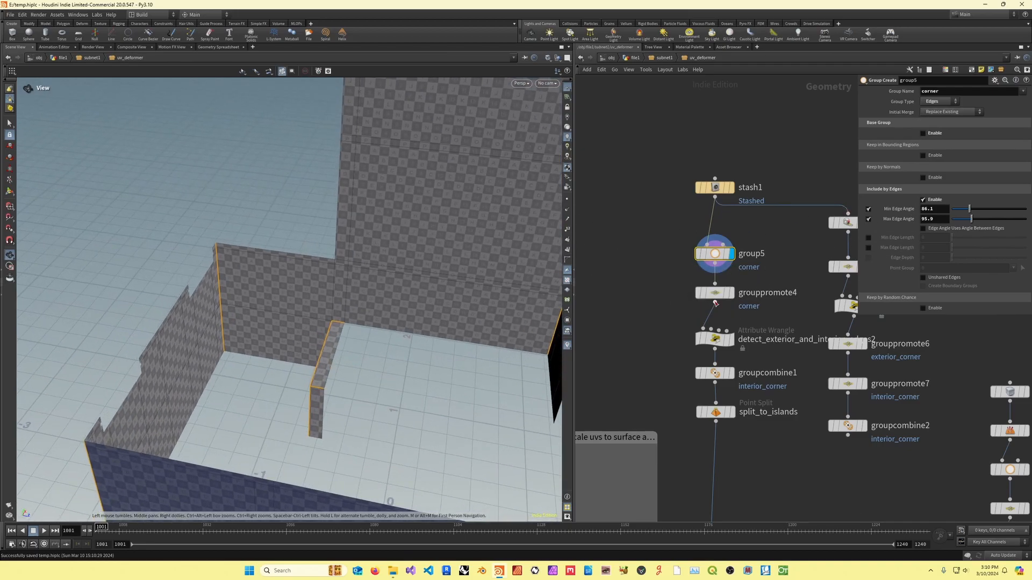
left_click(714, 338)
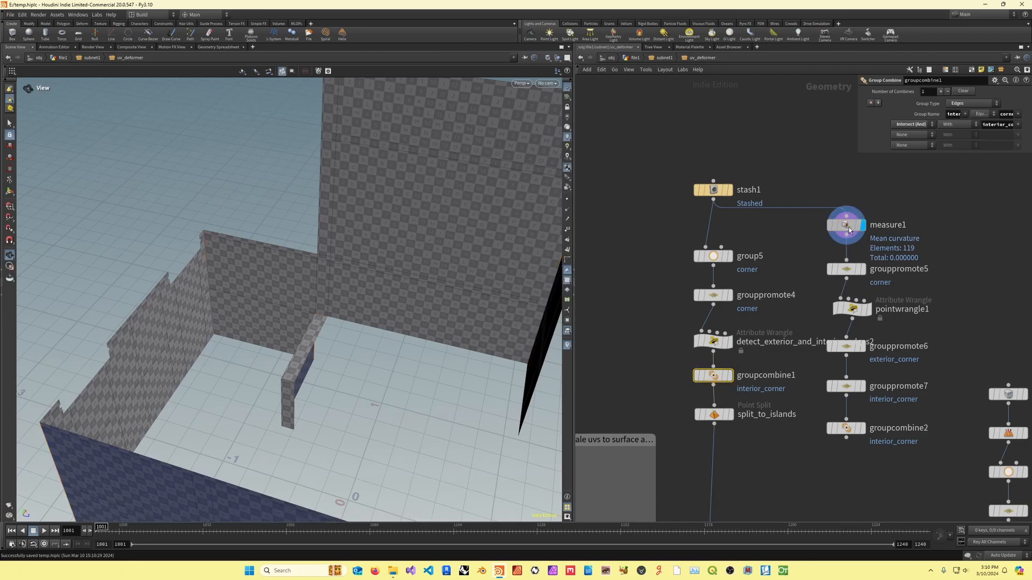
left_click(847, 225)
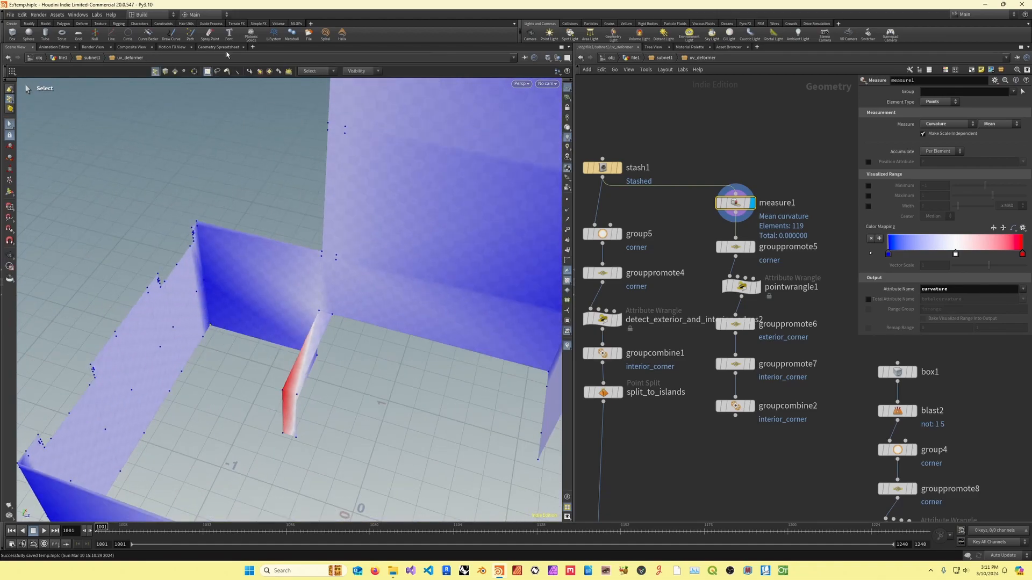
left_click(219, 46)
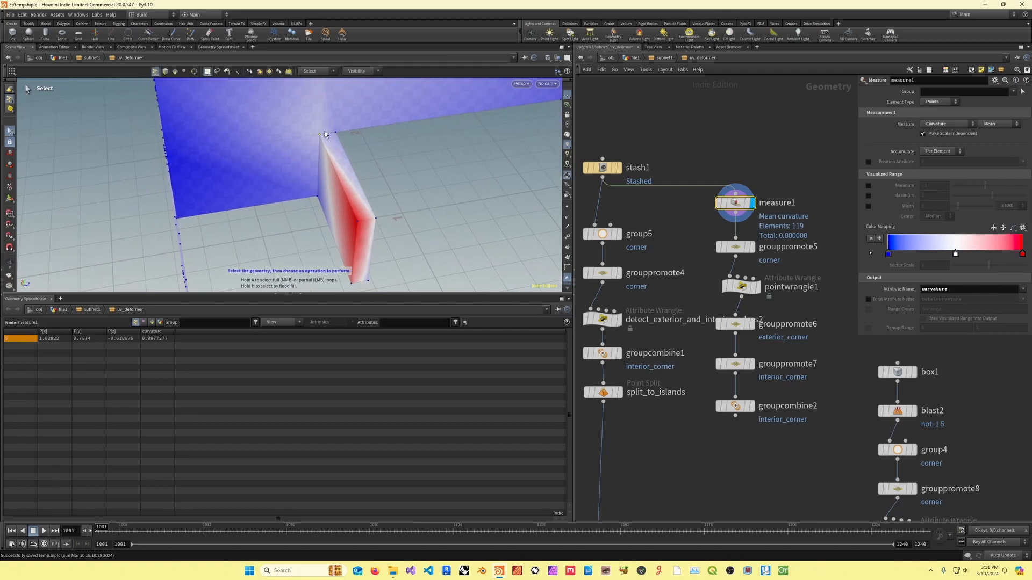
mouse_move(310, 205)
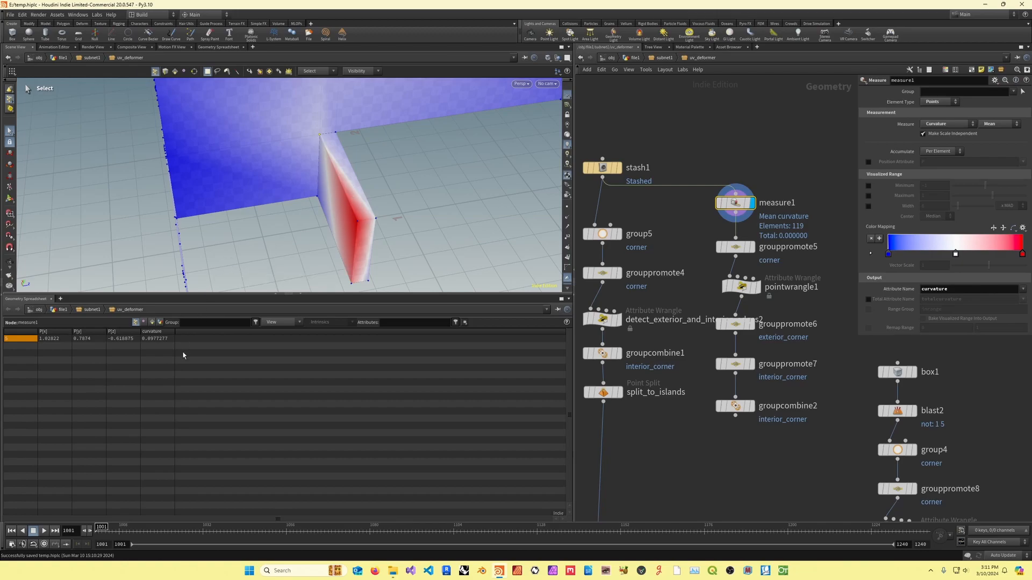
mouse_move(461, 354)
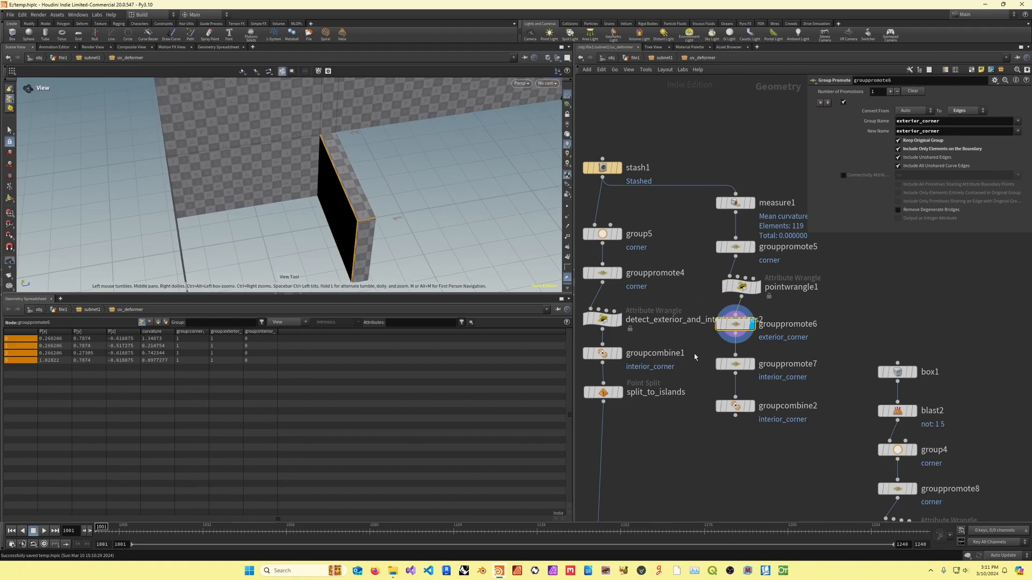
View the exterior_corner and interior_corner promote results, then pan down to the box1 test branch
left_click(735, 364)
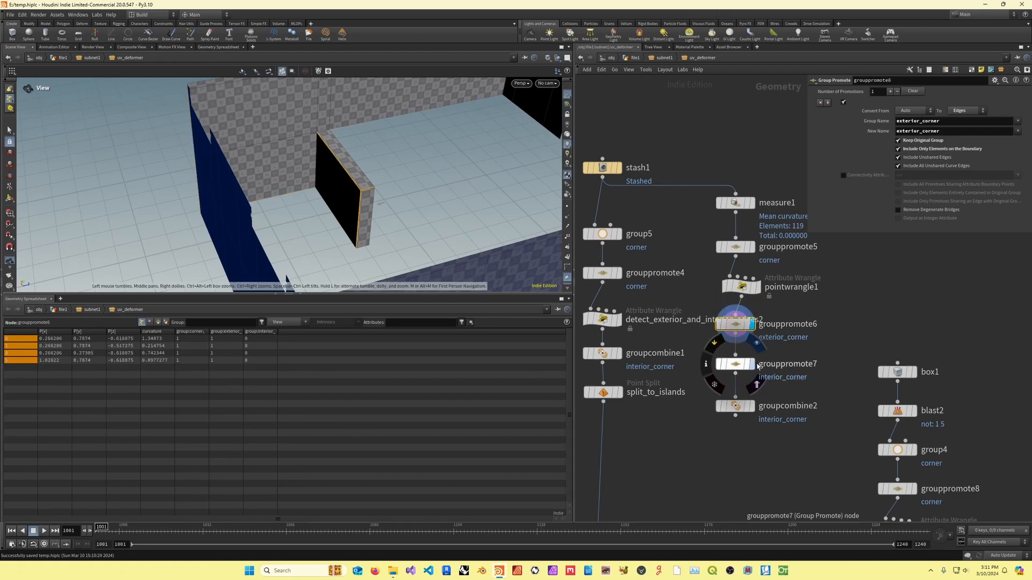
left_click(736, 364)
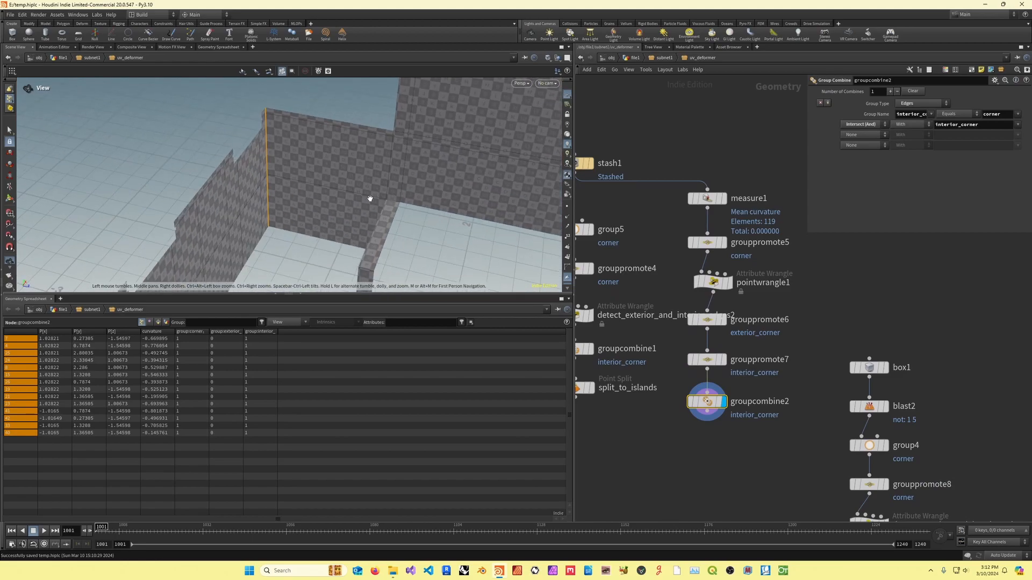
left_click_drag(371, 199, 323, 142)
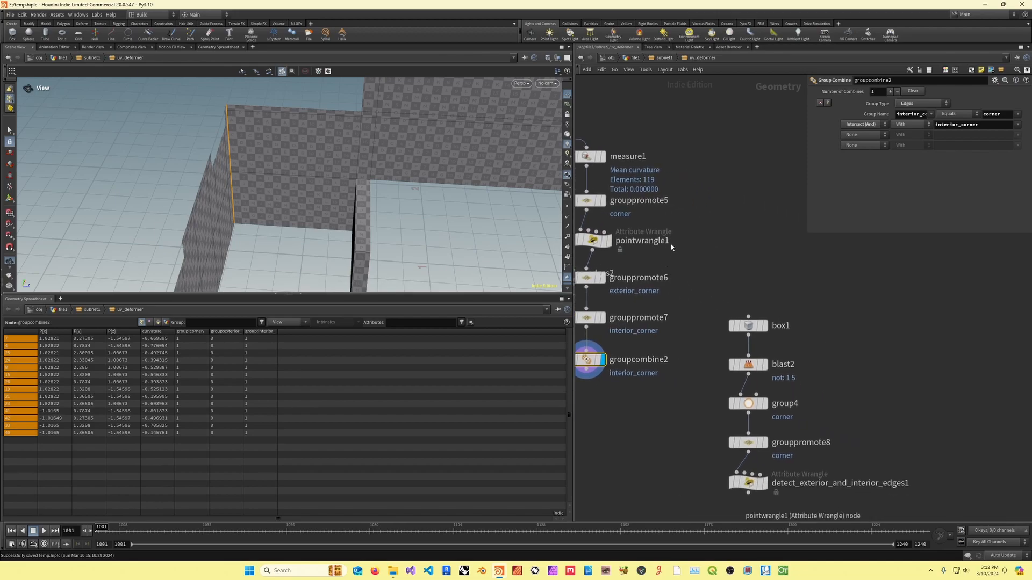
mouse_move(739, 285)
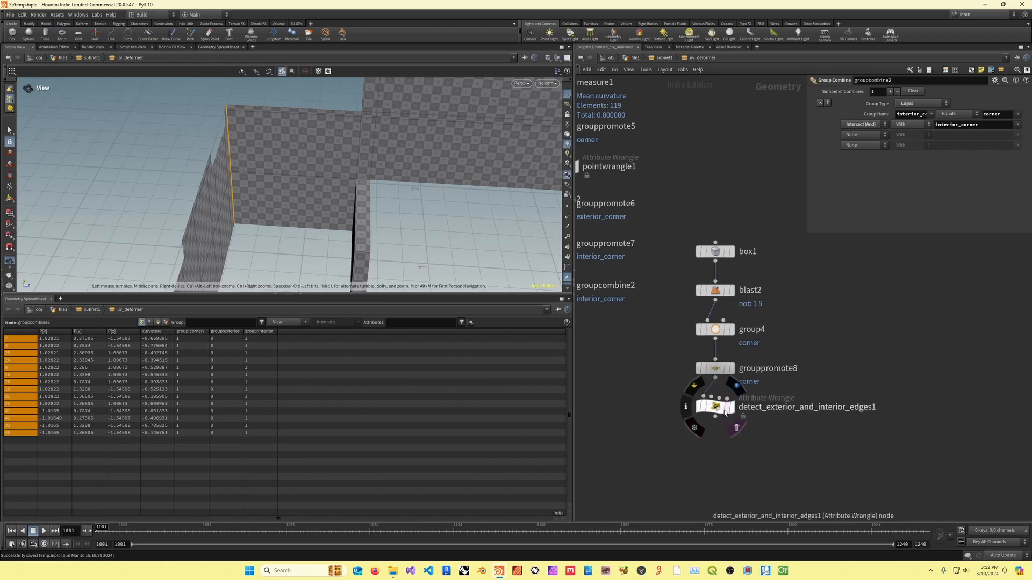
Display detect_exterior_and_interior_edges1's output on the two-face test model with its VEX code
left_click(714, 406)
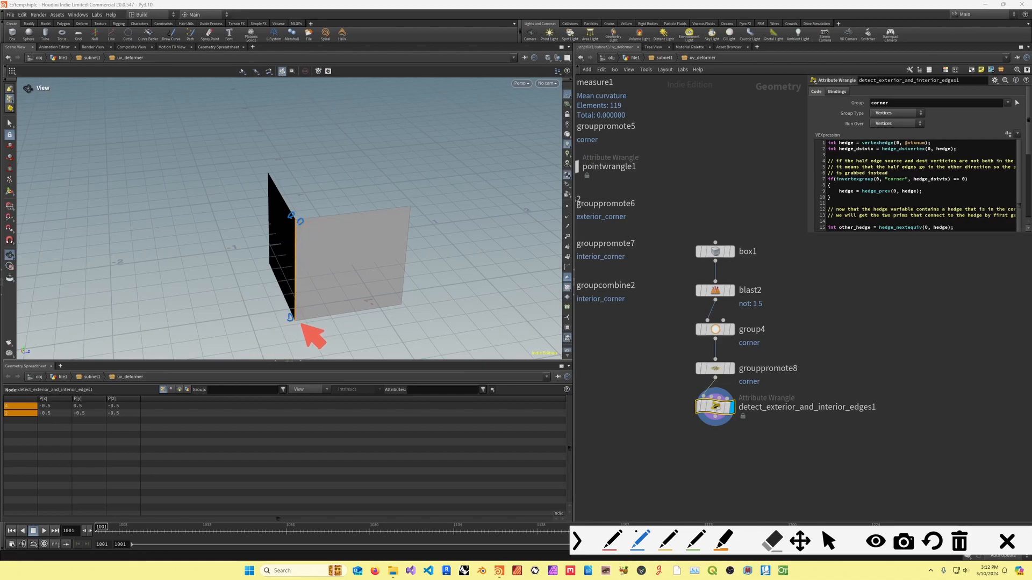
mouse_move(430, 327)
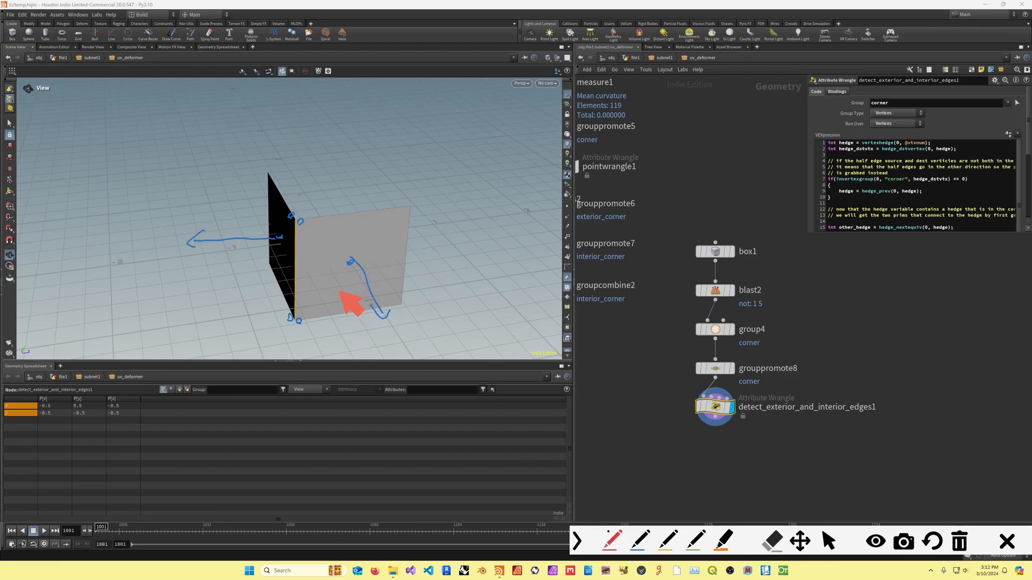
mouse_move(361, 276)
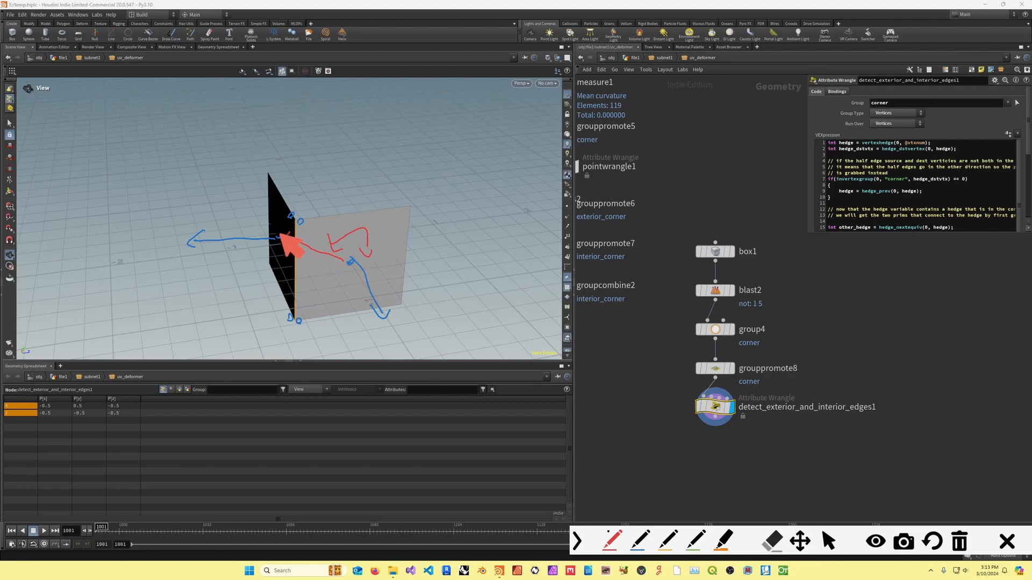
mouse_move(394, 326)
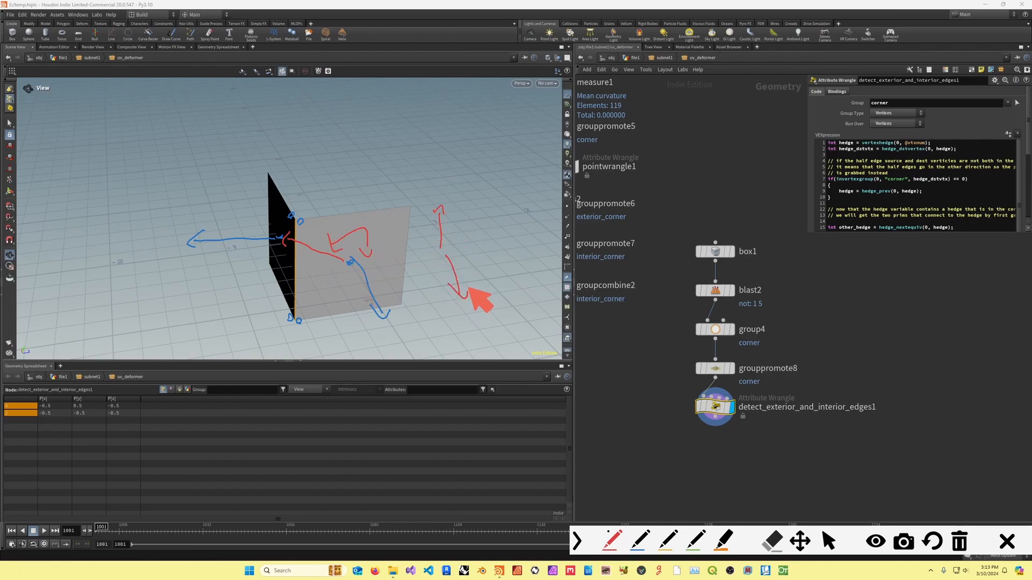
mouse_move(803, 490)
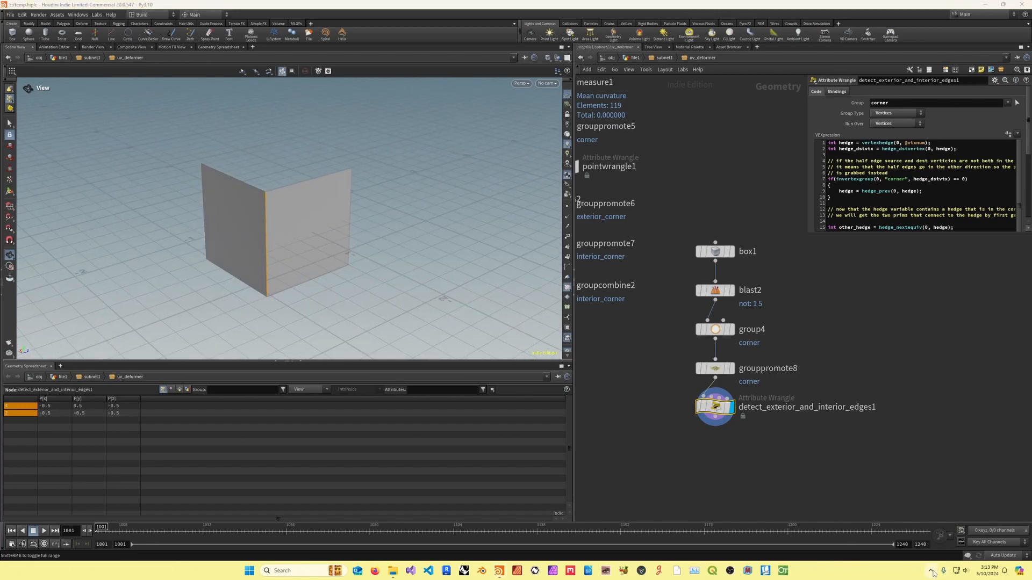
mouse_move(807, 240)
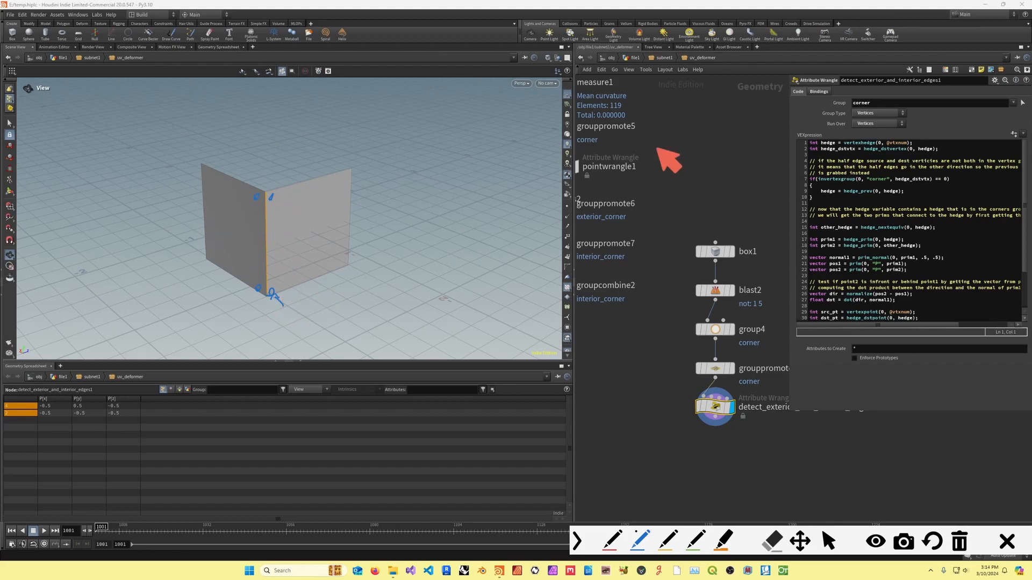
mouse_move(376, 248)
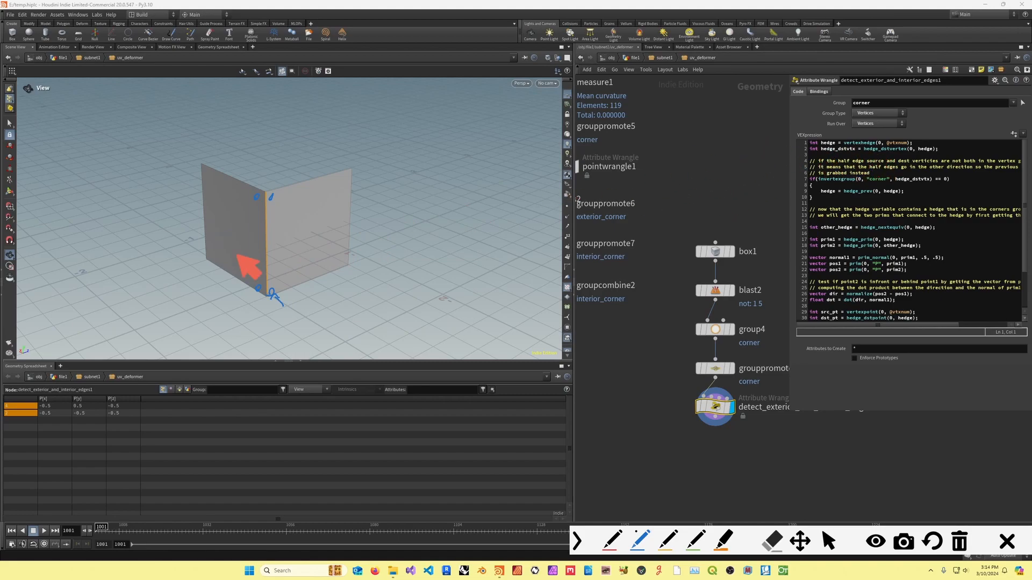
mouse_move(294, 207)
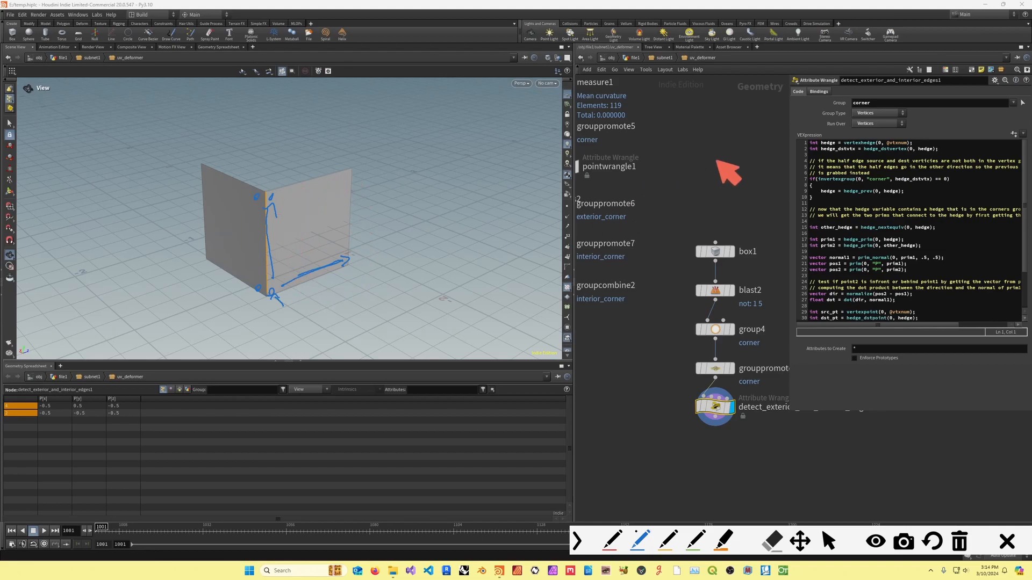
mouse_move(825, 165)
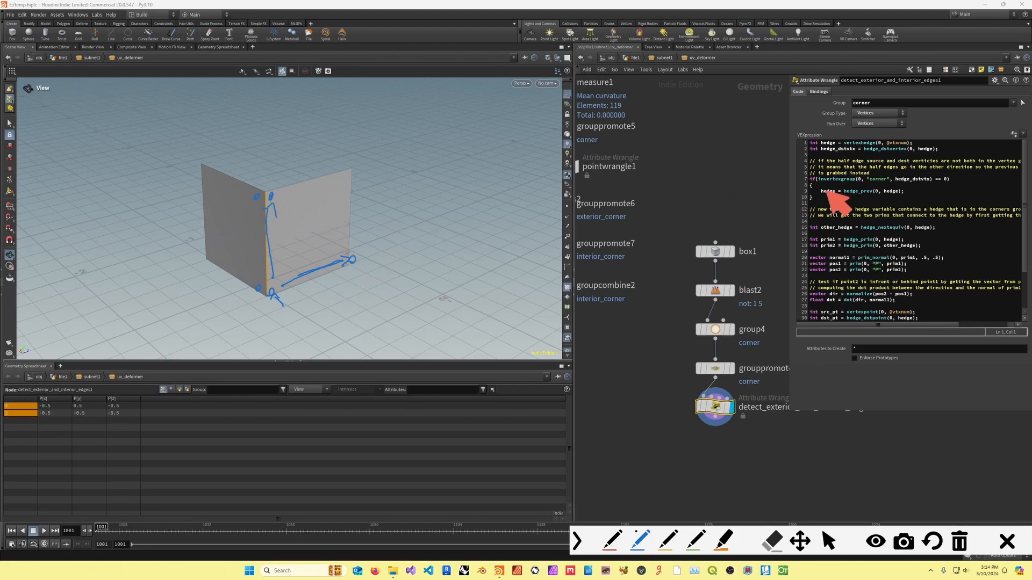
mouse_move(522, 172)
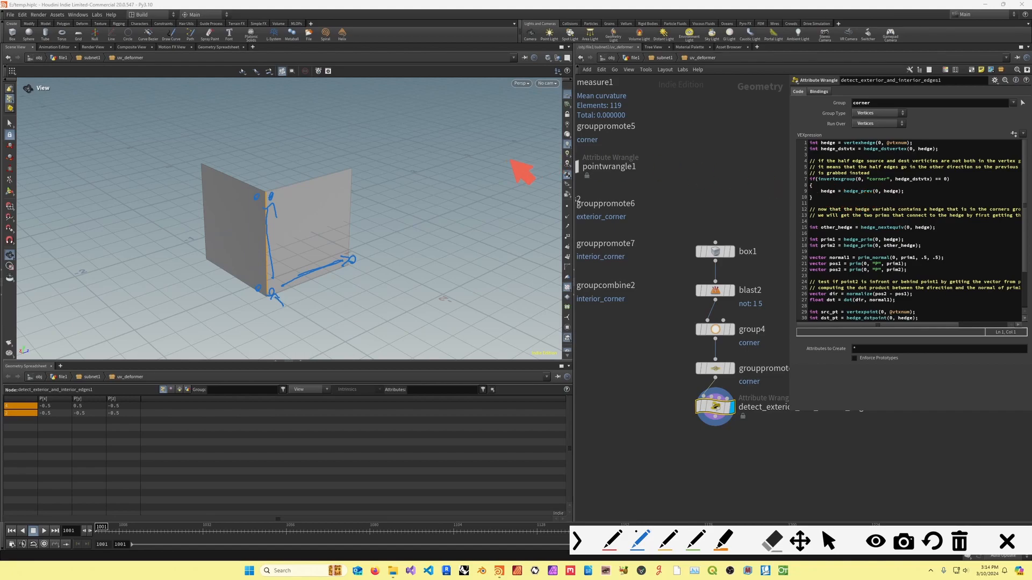
mouse_move(296, 228)
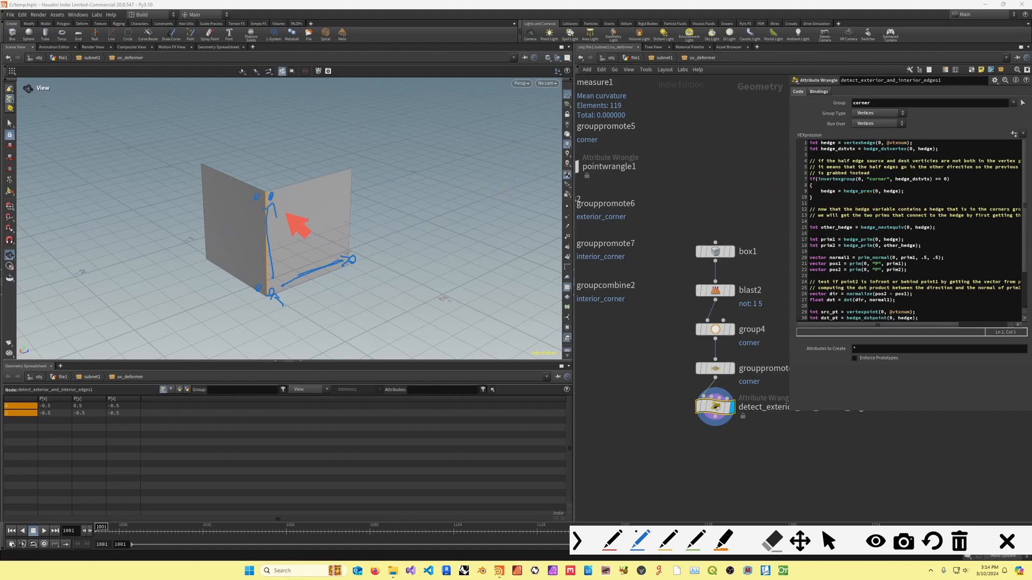
mouse_move(320, 186)
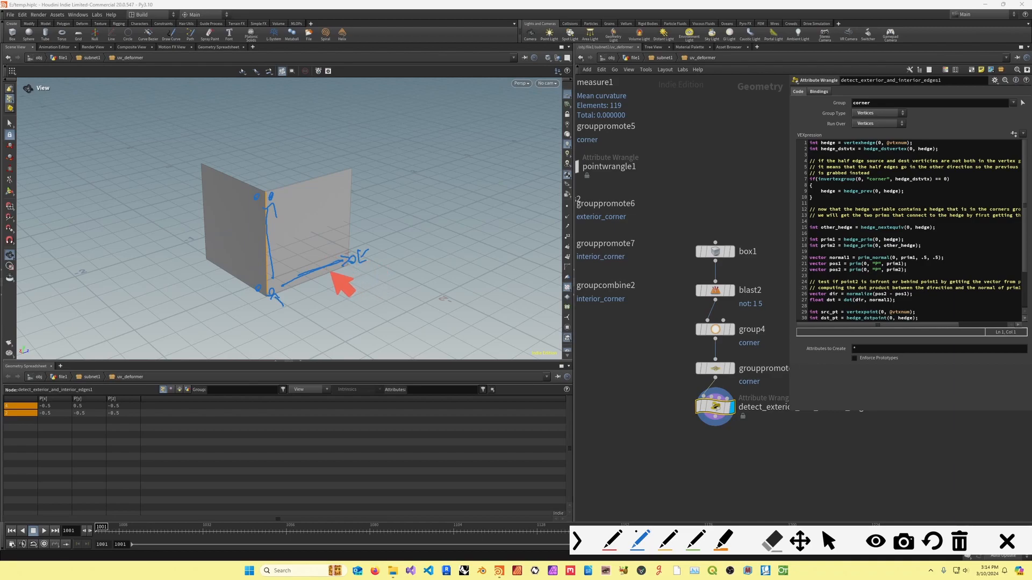
mouse_move(353, 207)
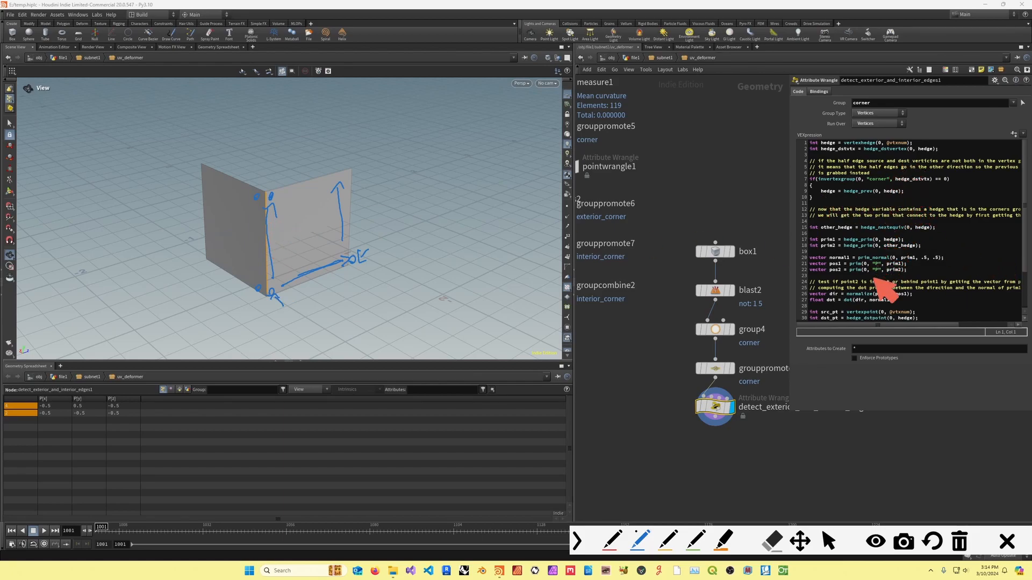
mouse_move(210, 263)
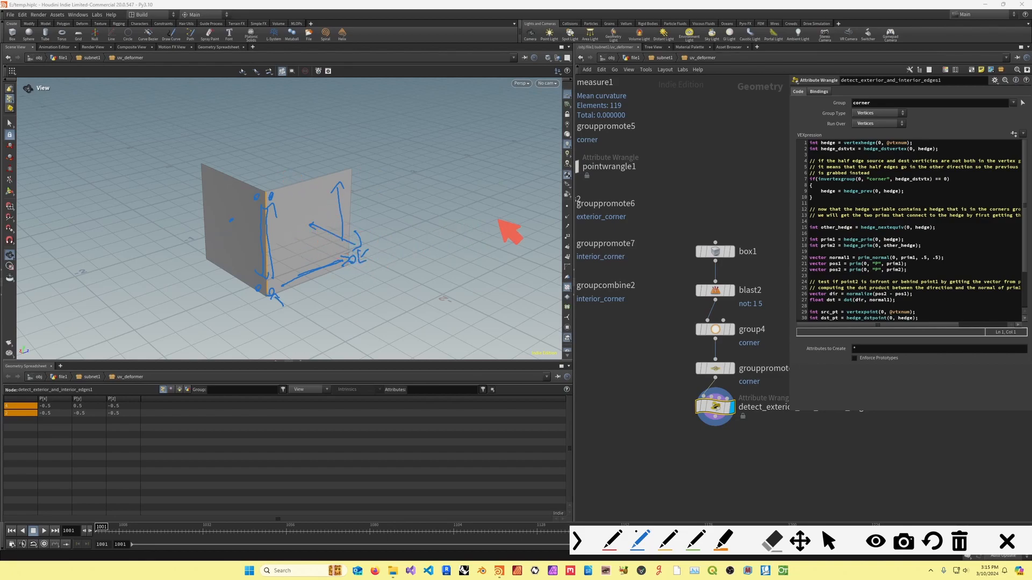
mouse_move(321, 241)
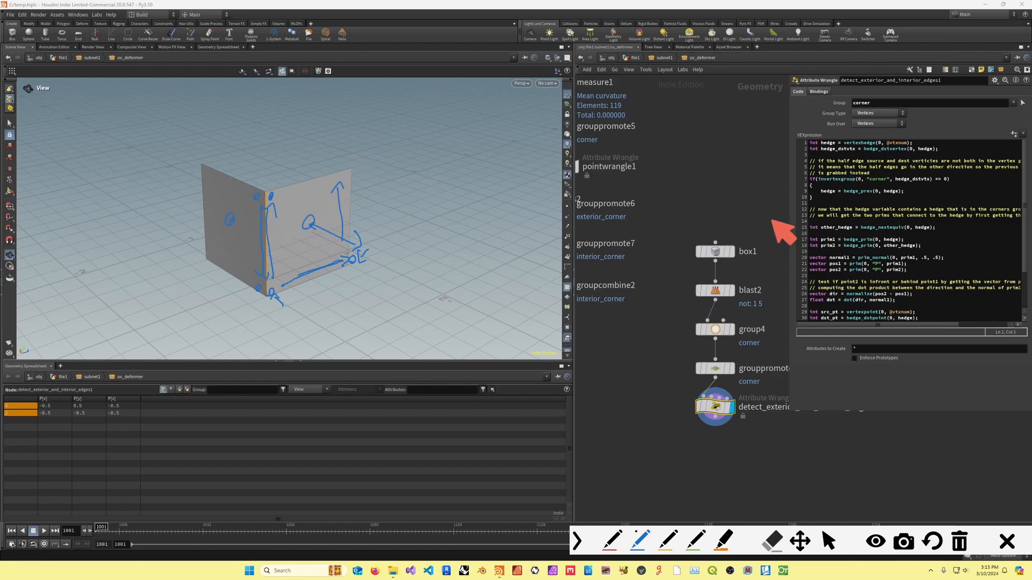
mouse_move(249, 224)
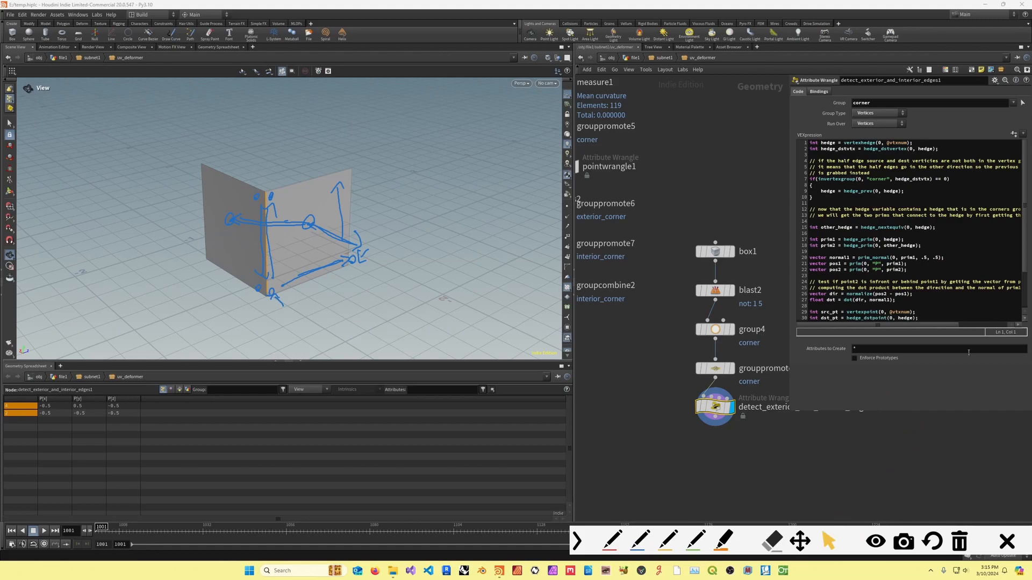
Scroll to the setedgegroup lines, then show detect_exterior_and_interior_edges2's Bindings settings in the wall network
scroll("down", 3)
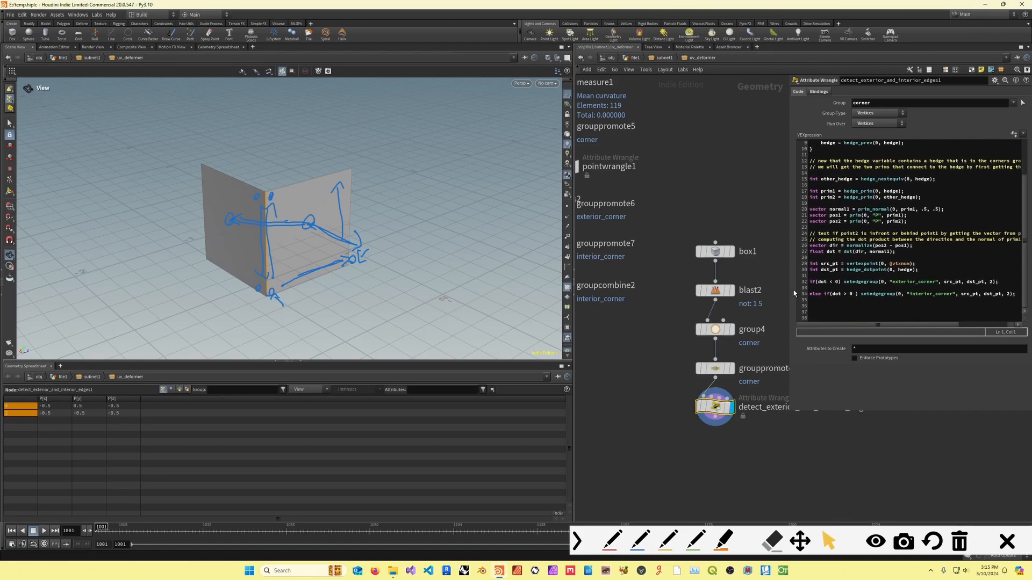
left_click(936, 293)
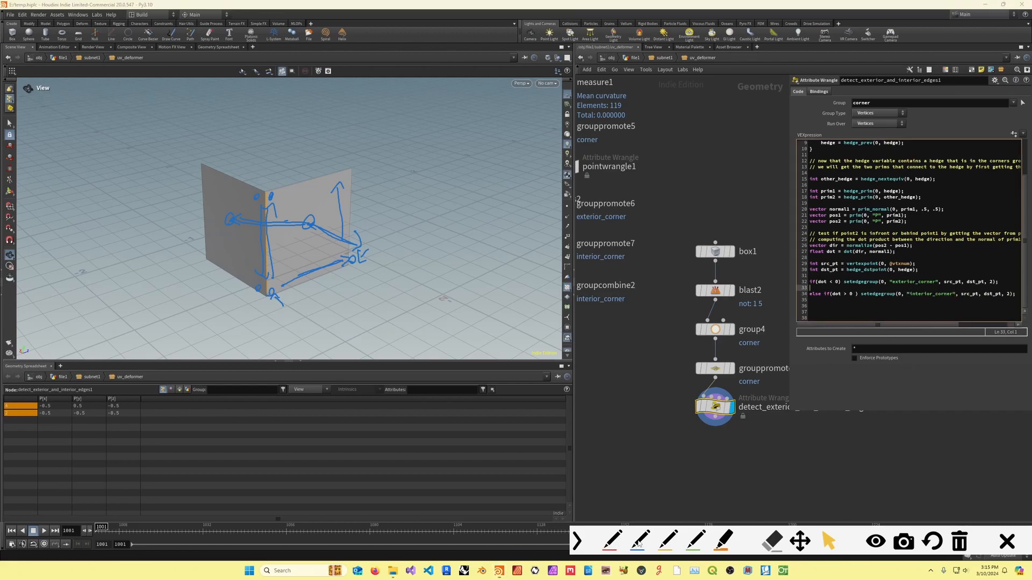
left_click(611, 541)
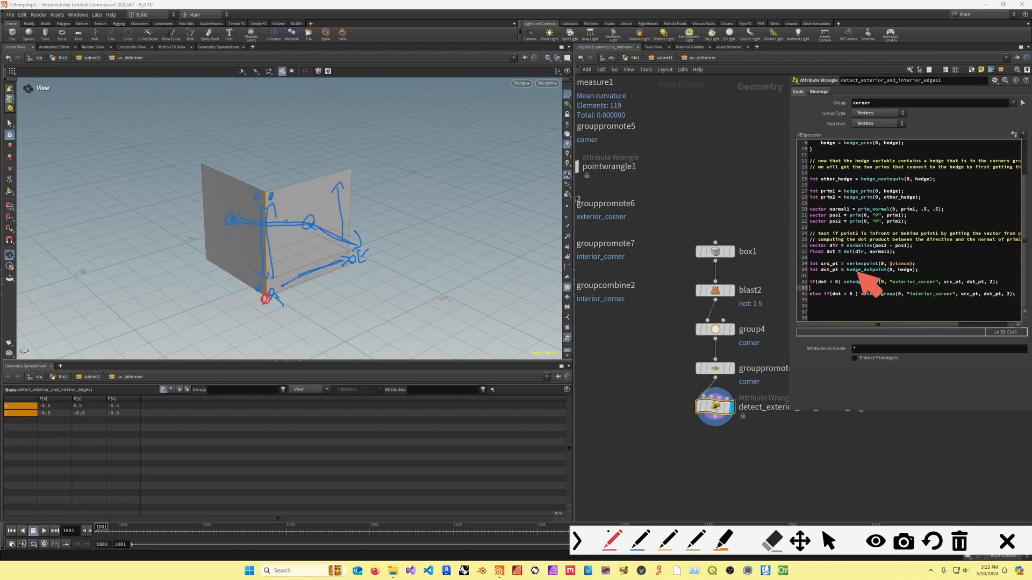
mouse_move(855, 282)
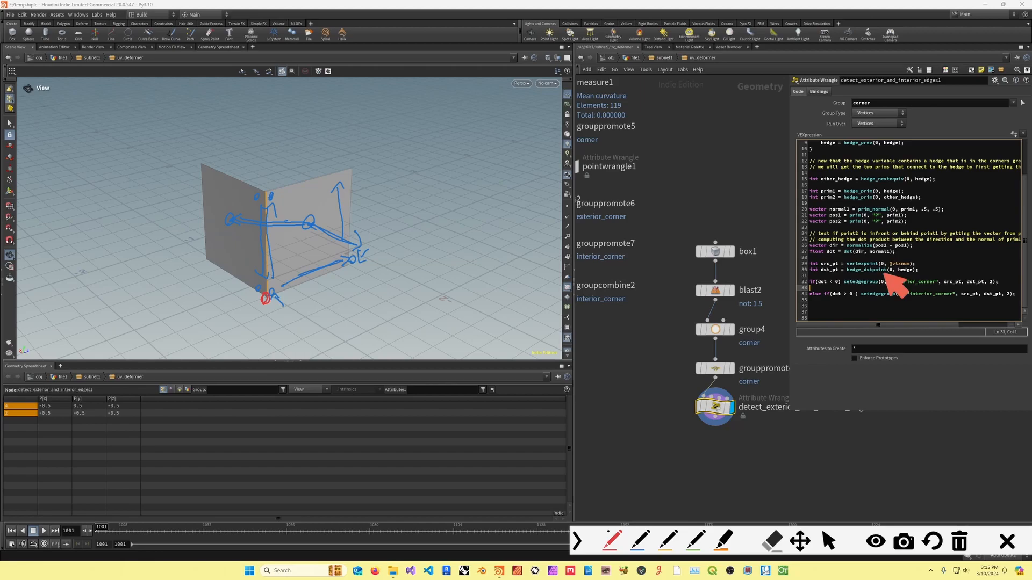
mouse_move(955, 497)
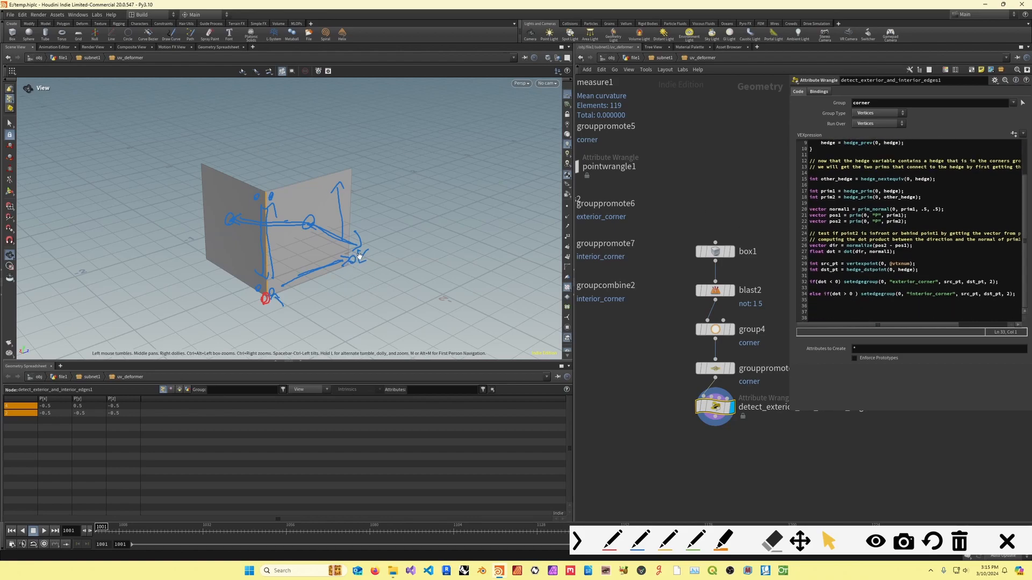
mouse_move(345, 244)
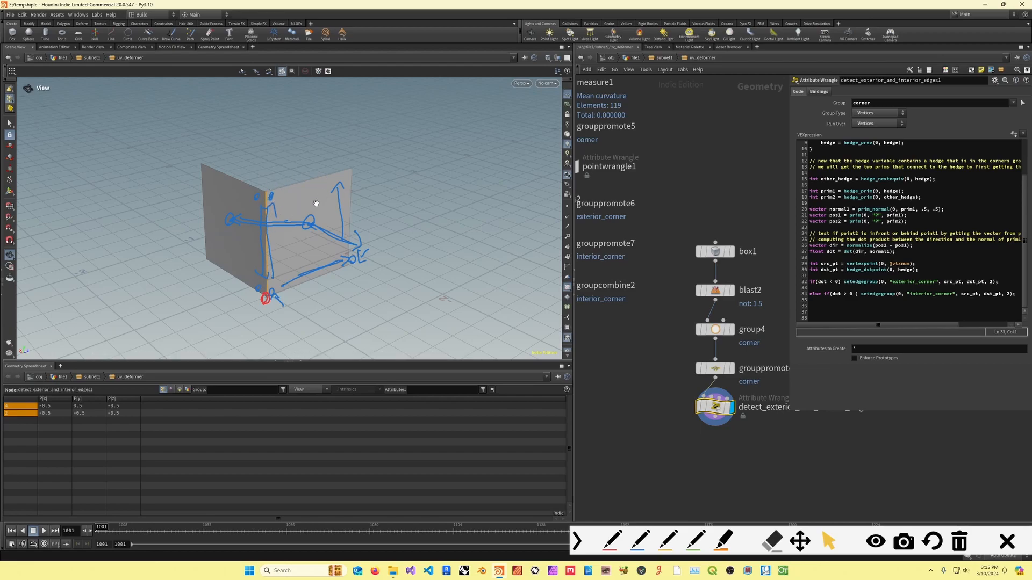
mouse_move(869, 114)
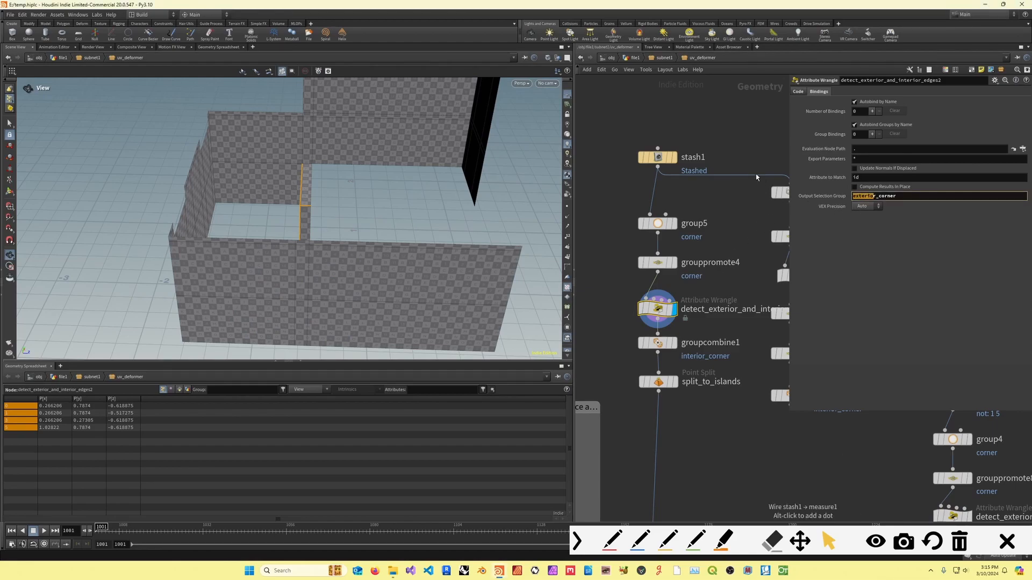
Set Output Selection Group to interior_corner, inspect the edges, then select groupcombine1 to show its settings
type("interior_corner")
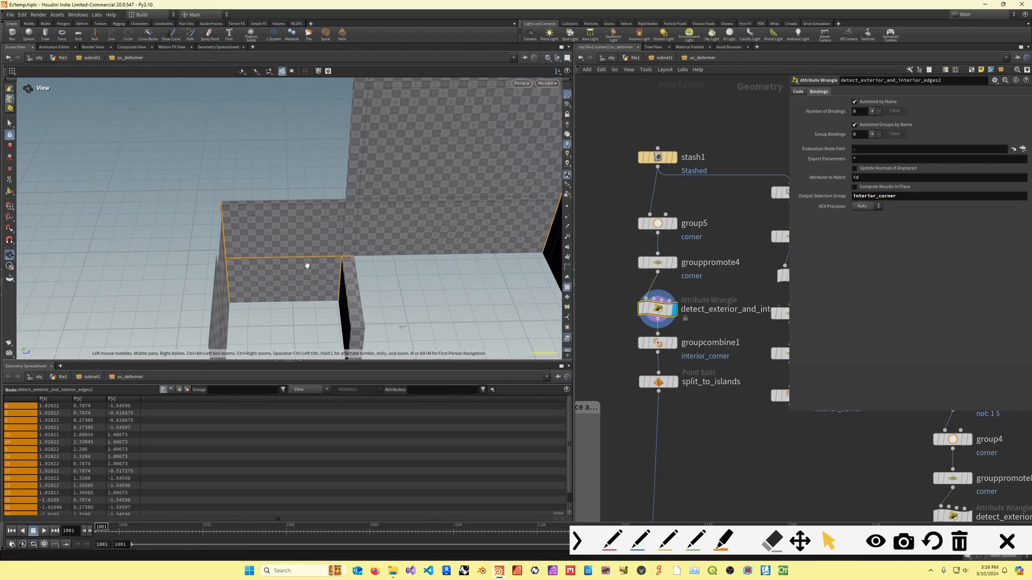
left_click_drag(306, 265, 187, 237)
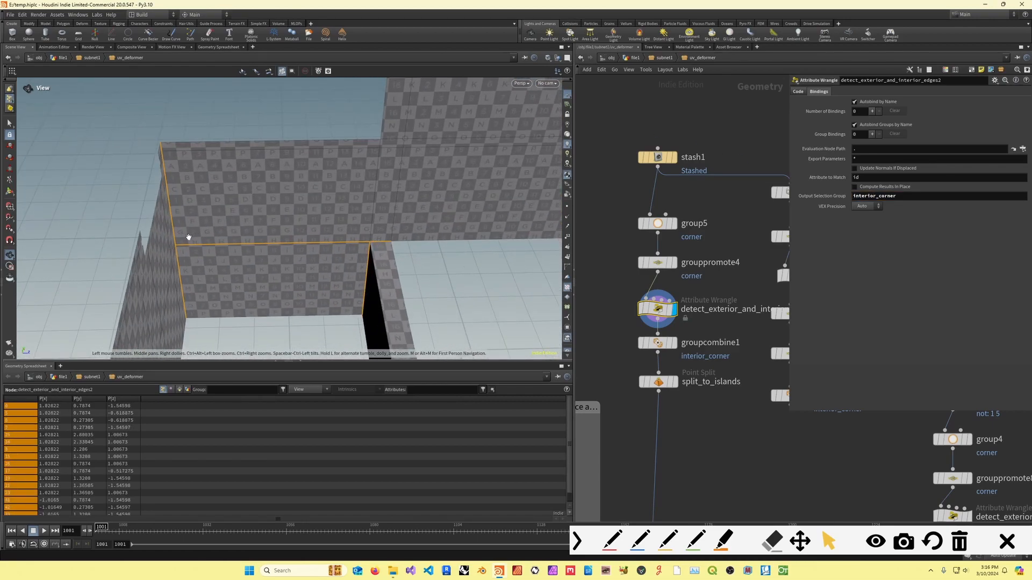
mouse_move(165, 257)
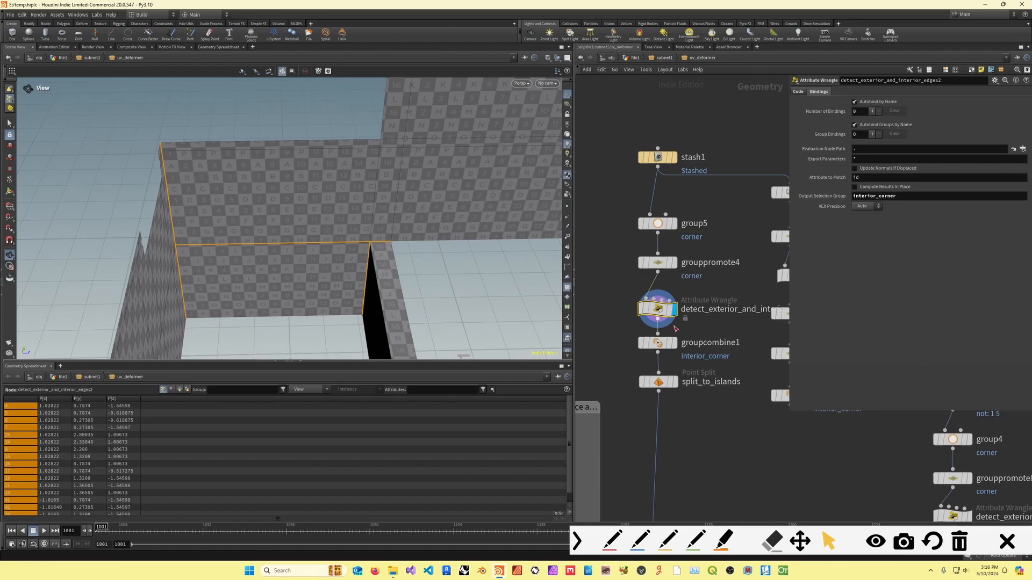
left_click(656, 342)
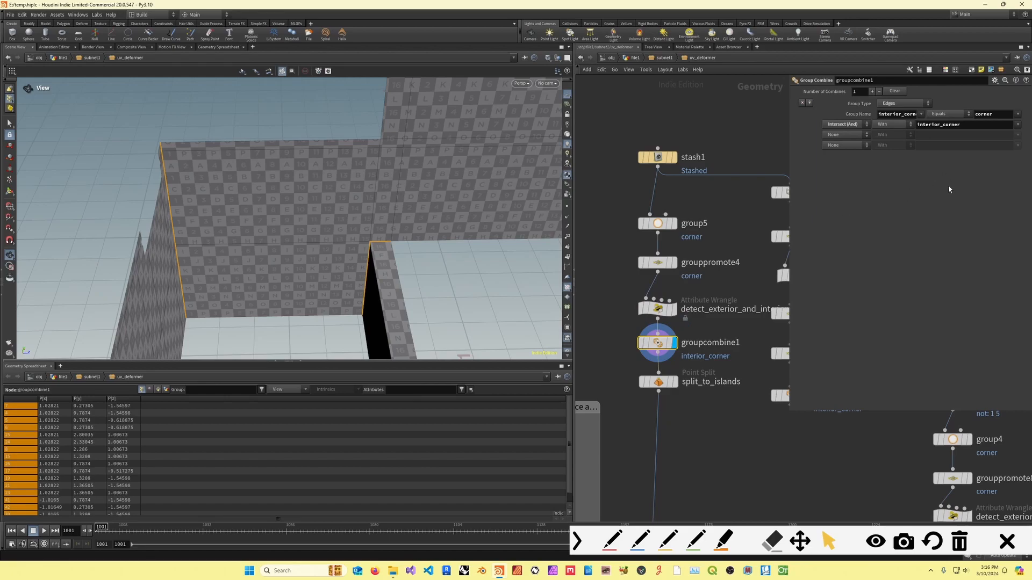